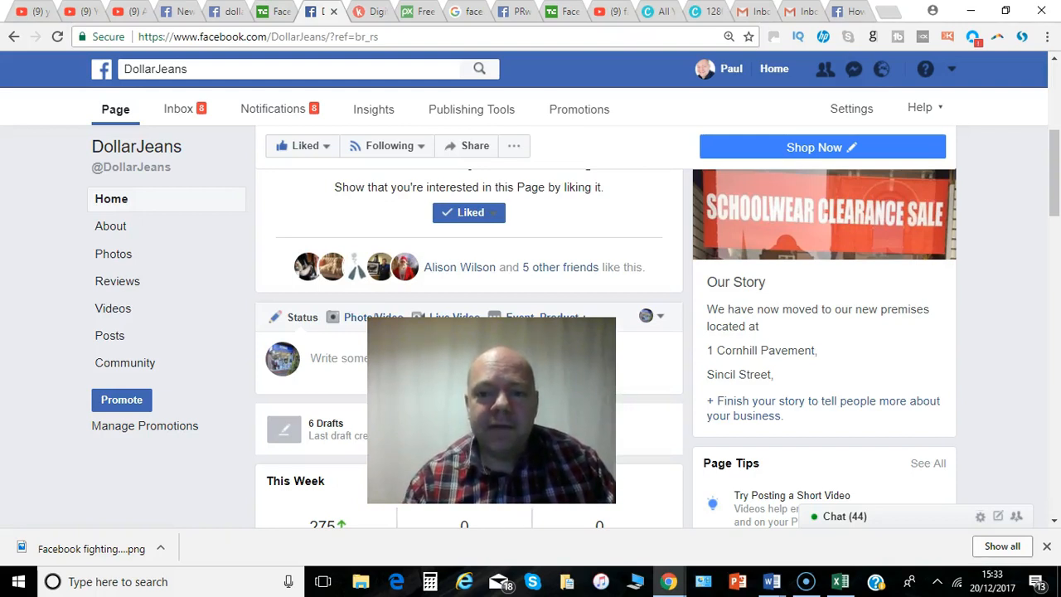
Switch from the DollarJeans Page to the PRwilson Media business Page
scroll(down, 3)
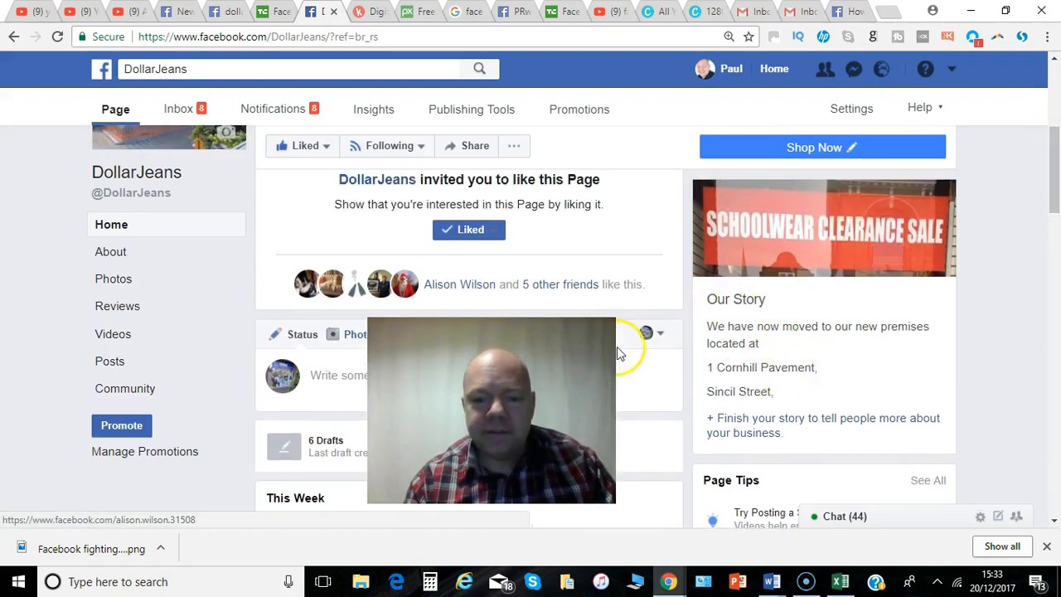
click(110, 252)
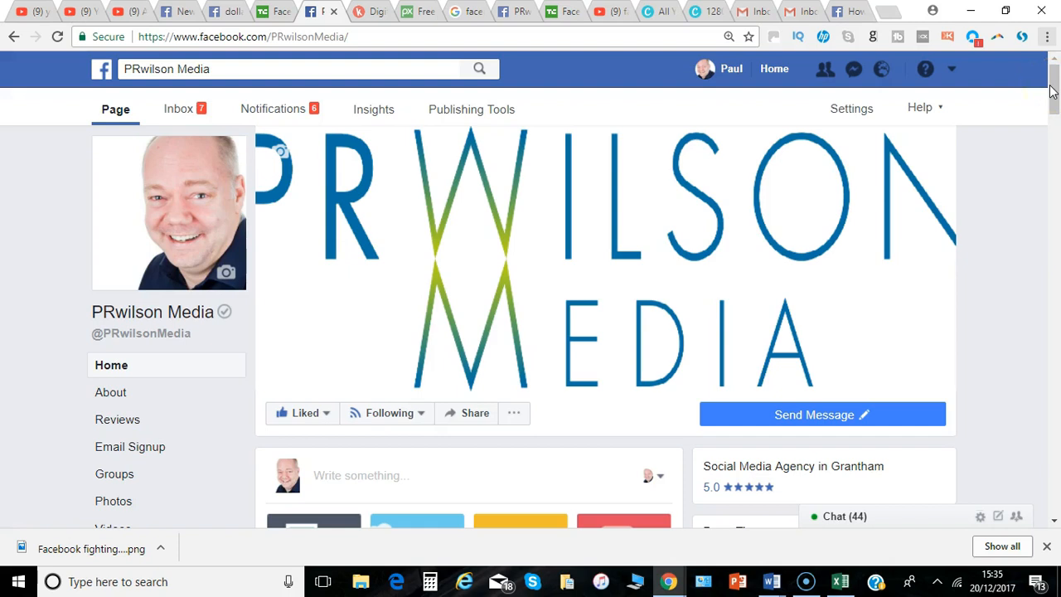
mouse_move(118, 418)
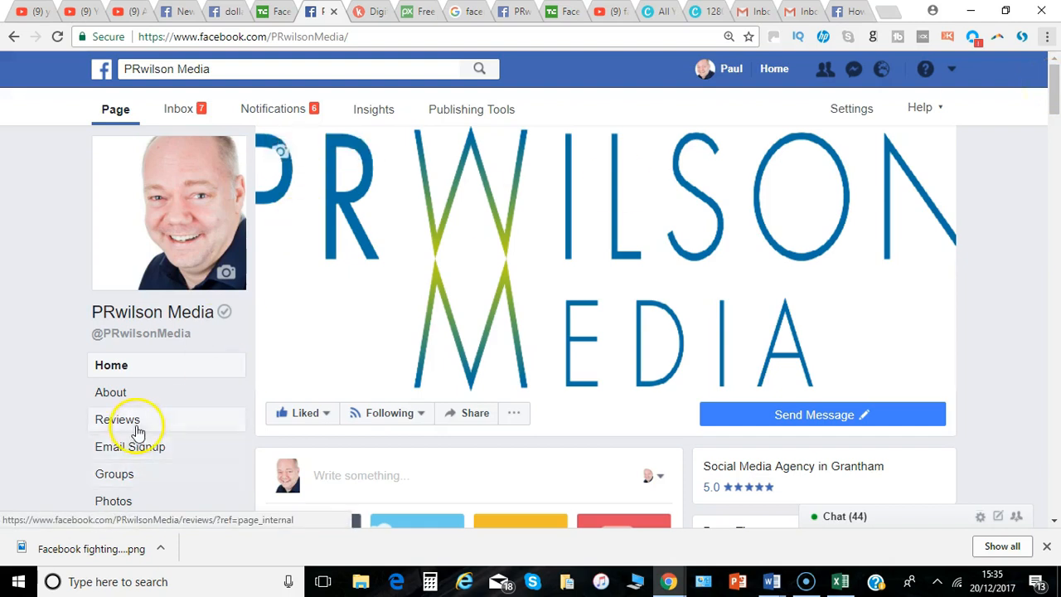
Save the story 'Helping you make sense of social media and making it work for your business.' in About
click(113, 392)
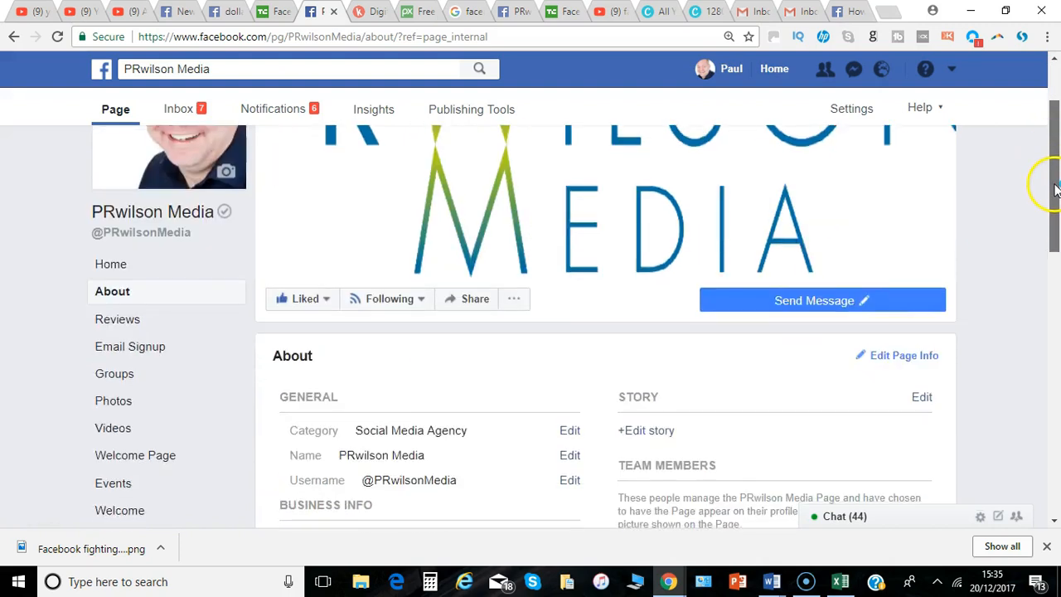
scroll(down, 3)
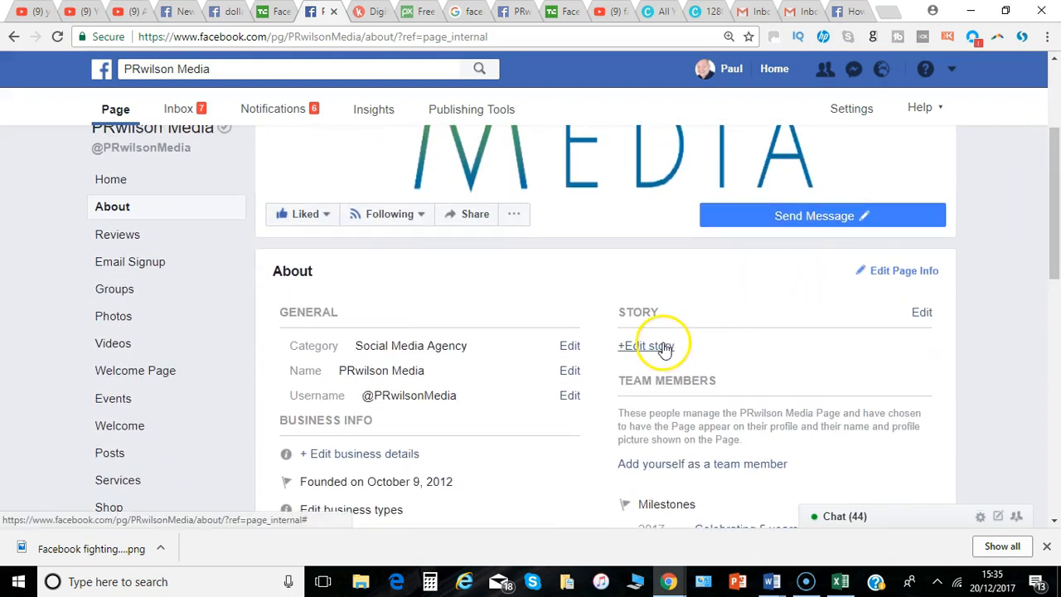
click(647, 347)
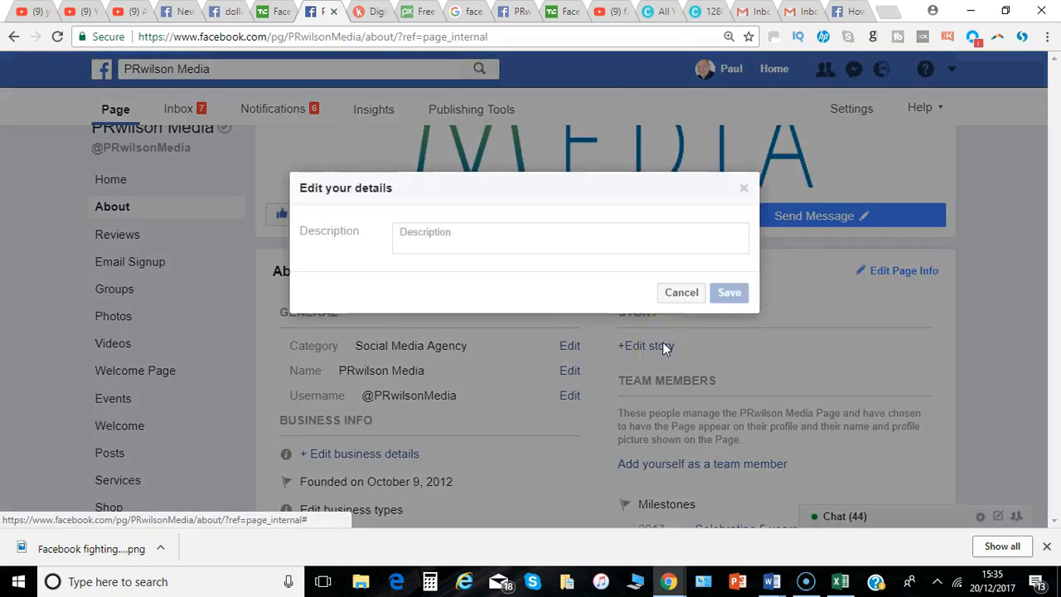
click(527, 239)
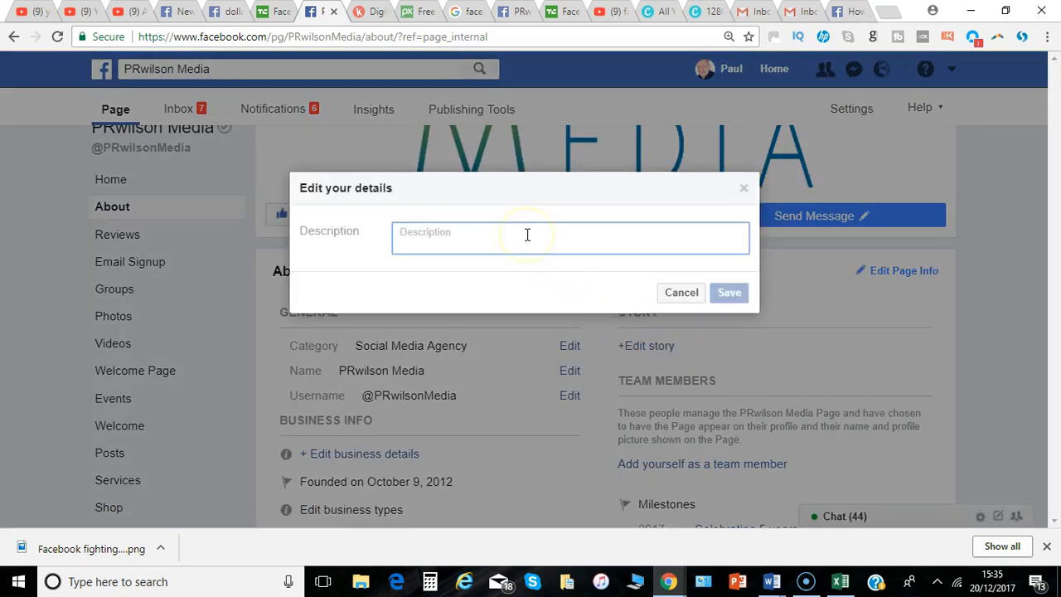
text(Helping you make sense of social media and making it work for your business.)
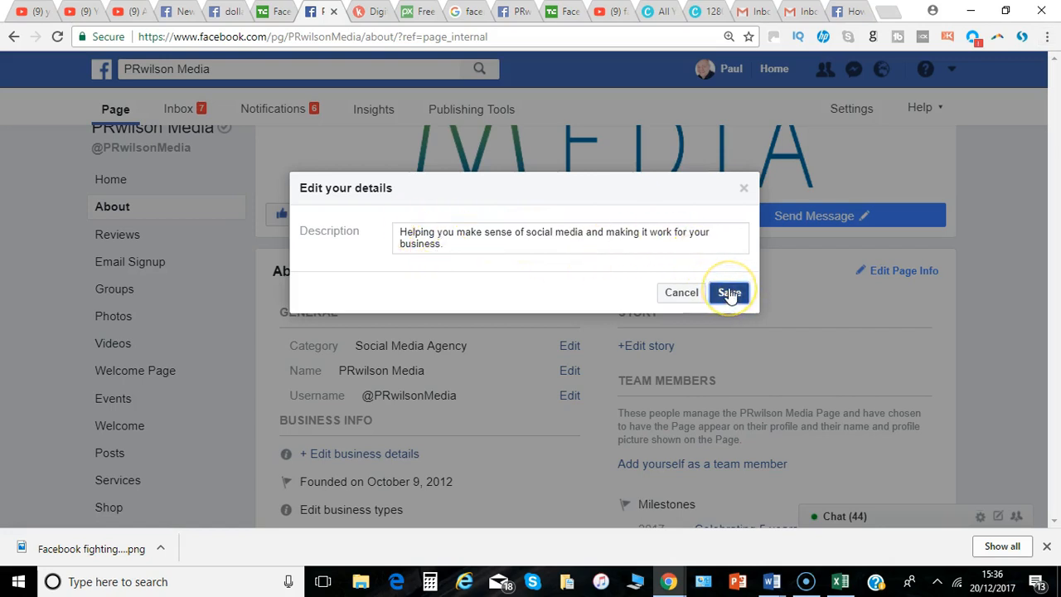
click(729, 292)
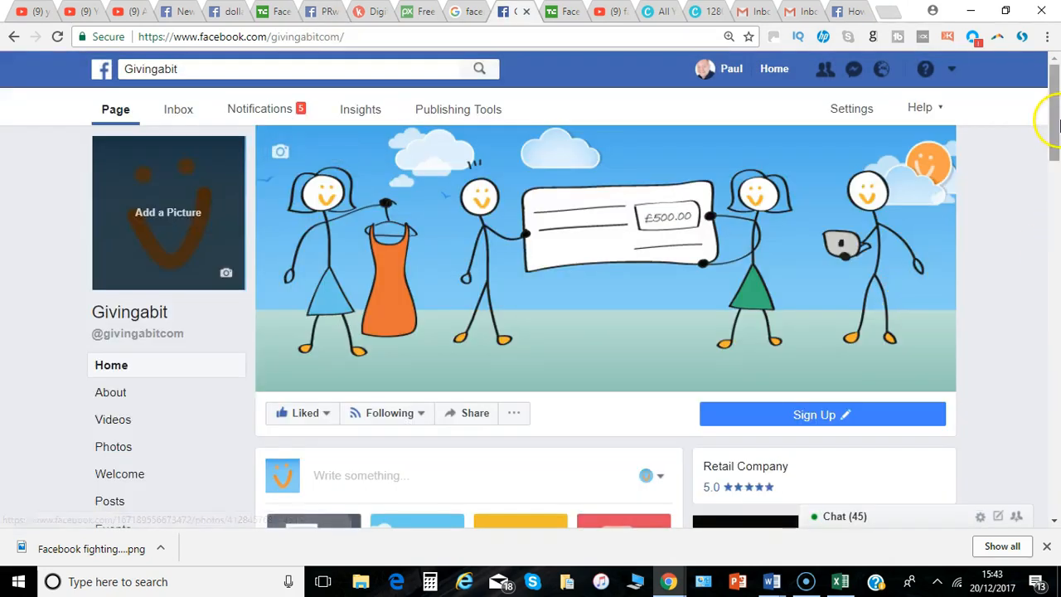
Open the Givingabit Our Story card from the right column for editing
scroll(down, 3)
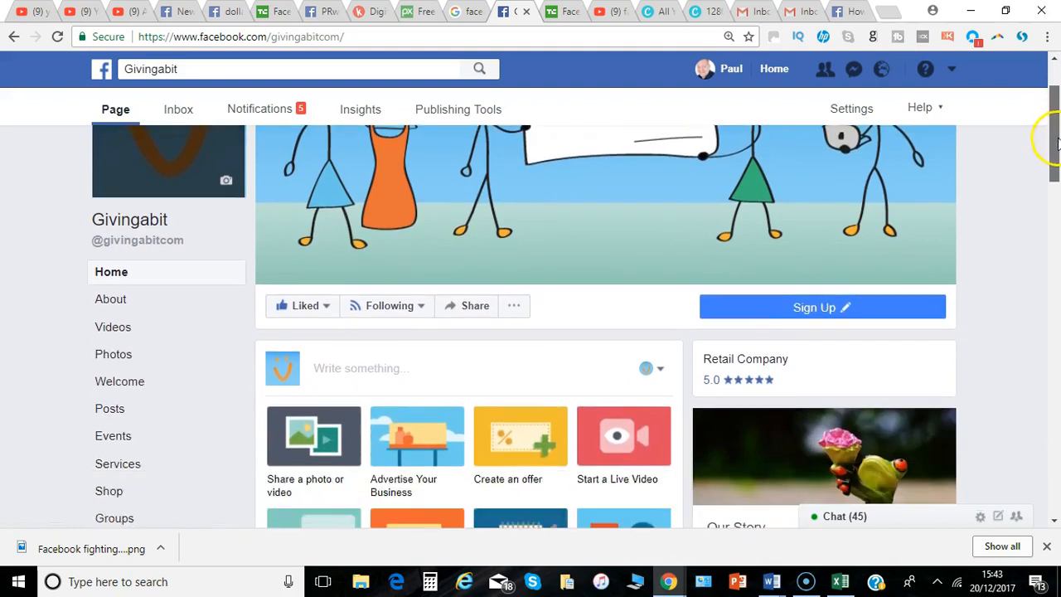
scroll(down, 3)
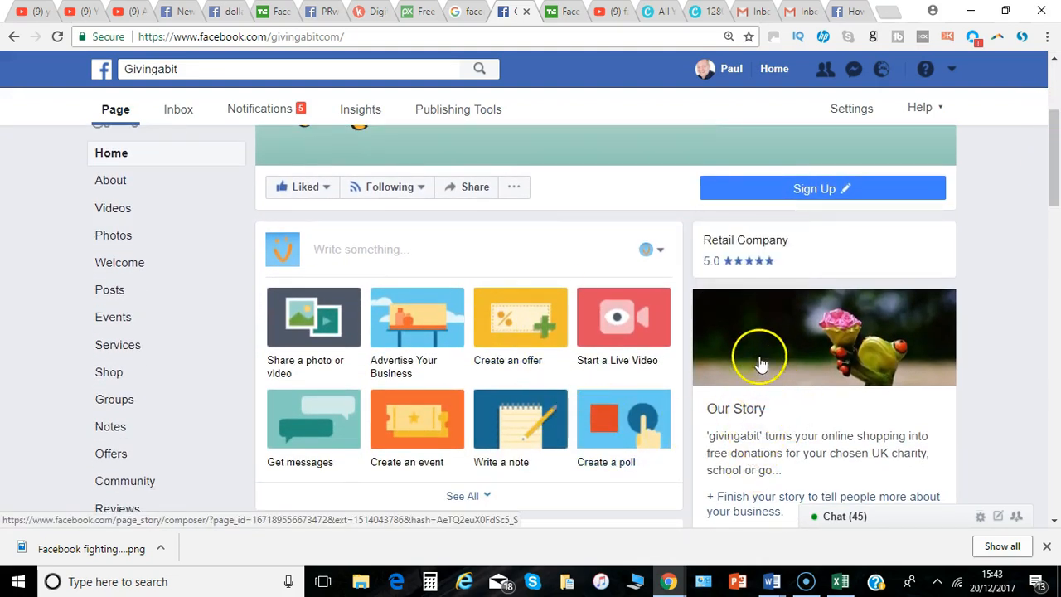
mouse_move(875, 342)
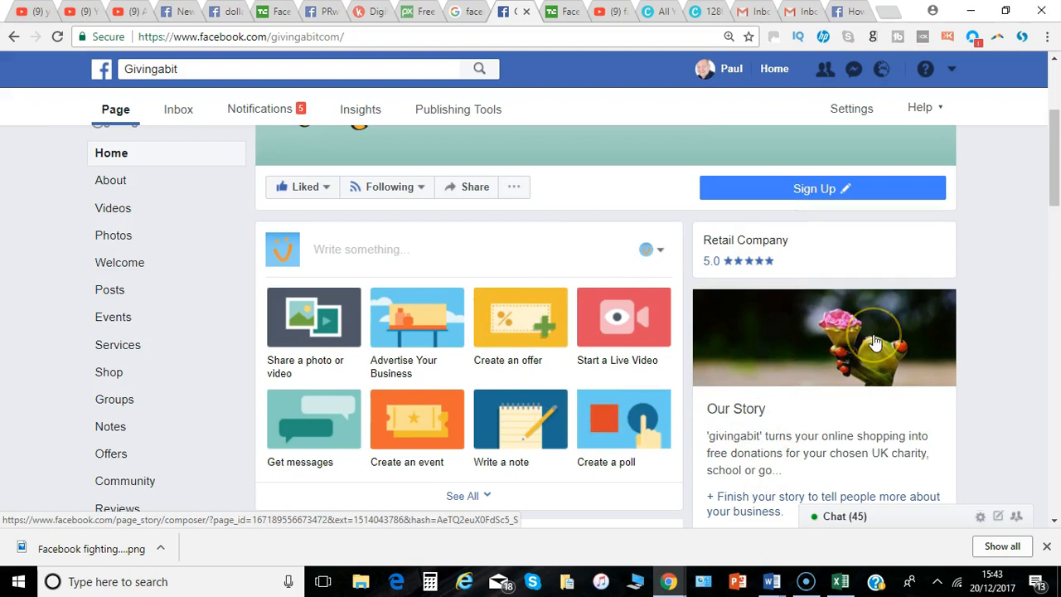
mouse_move(971, 312)
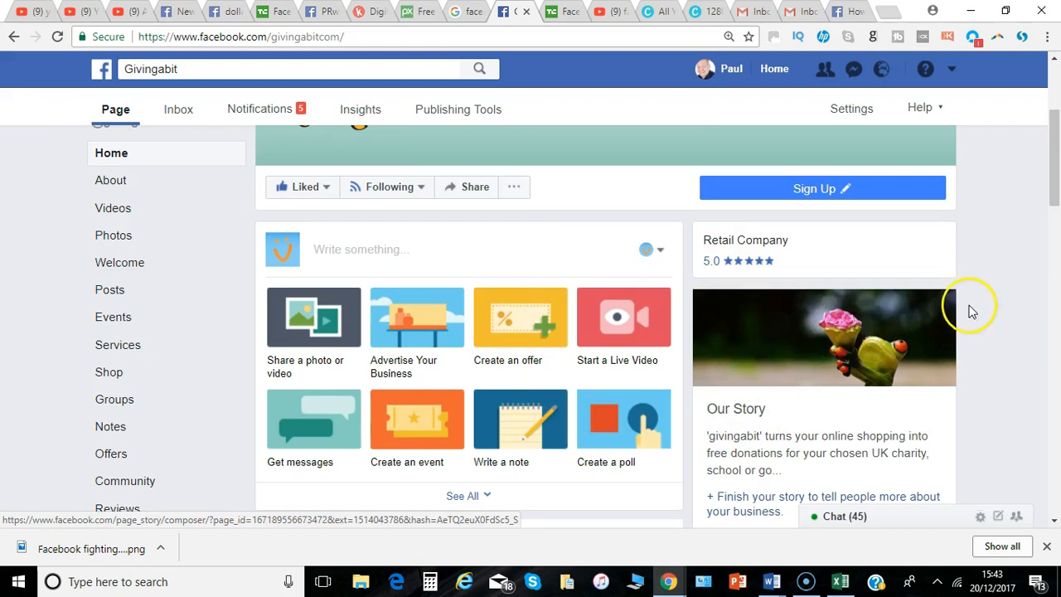
mouse_move(895, 328)
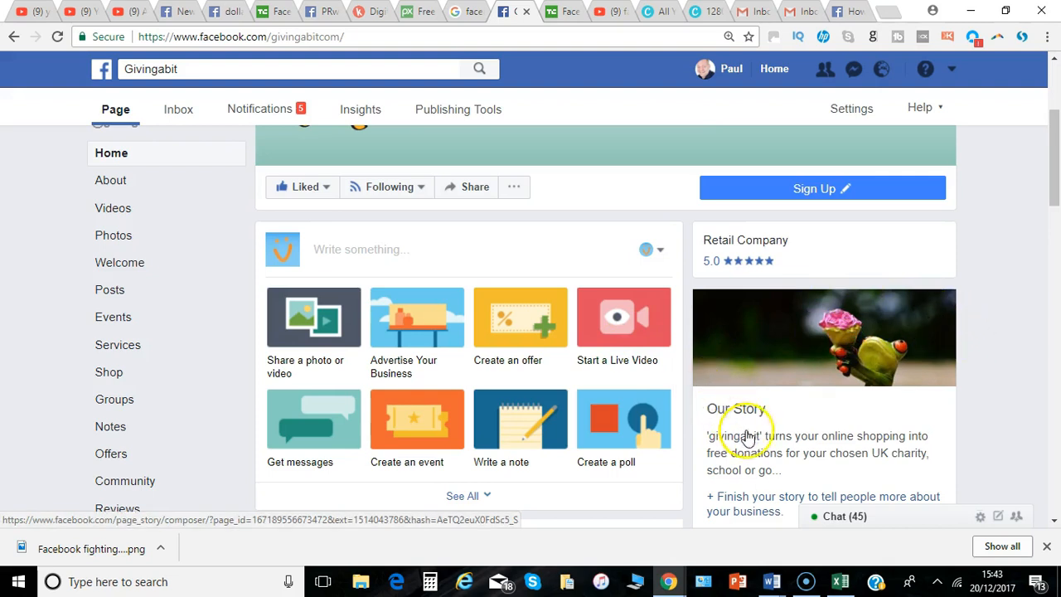
scroll(down, 3)
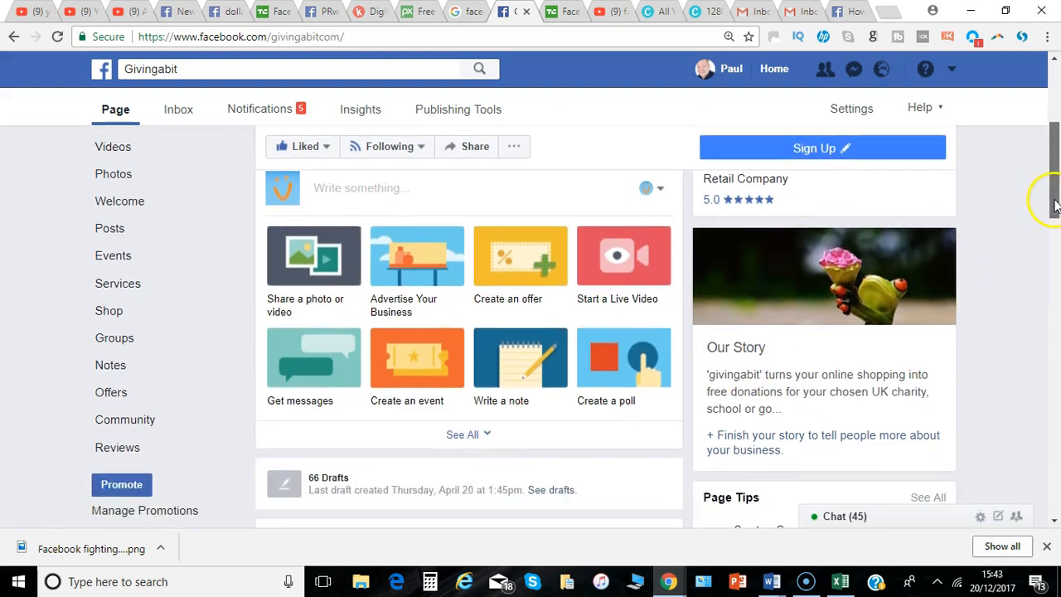
click(822, 275)
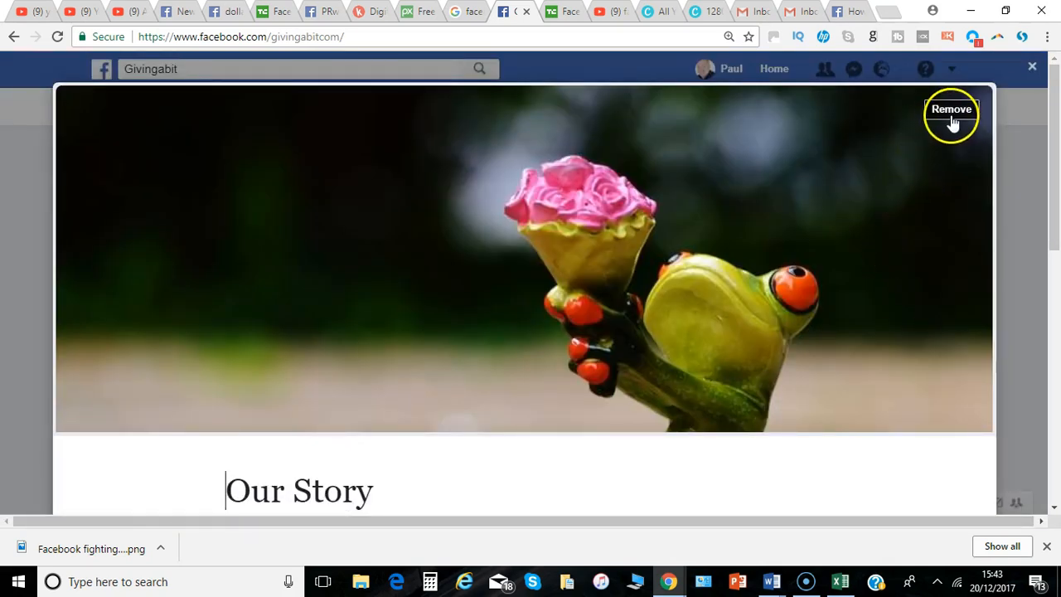
Replace the frog-and-flowers story photo with the stick-figure drawing
click(951, 109)
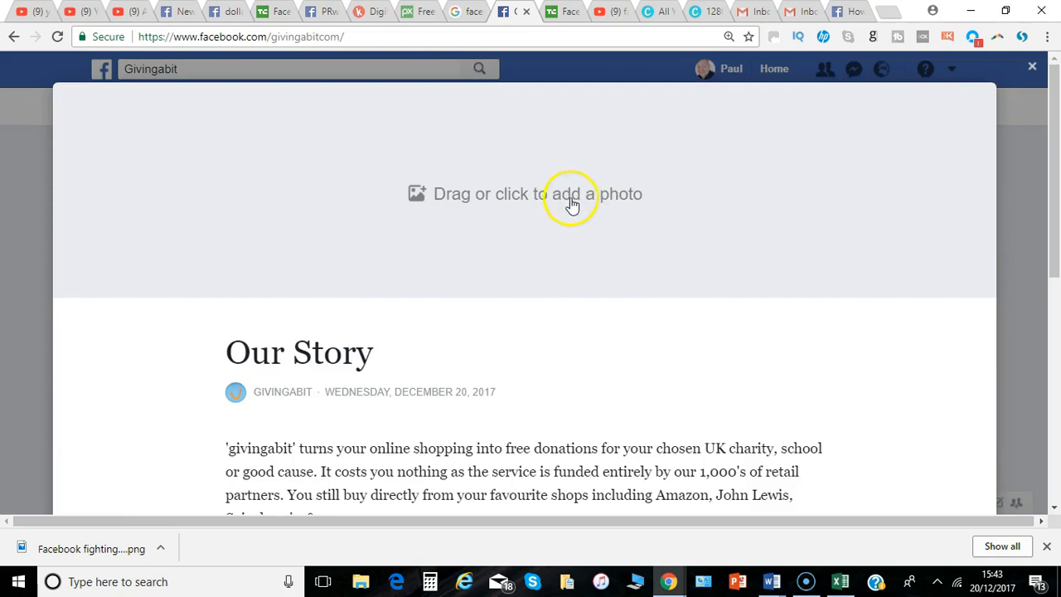
mouse_move(567, 202)
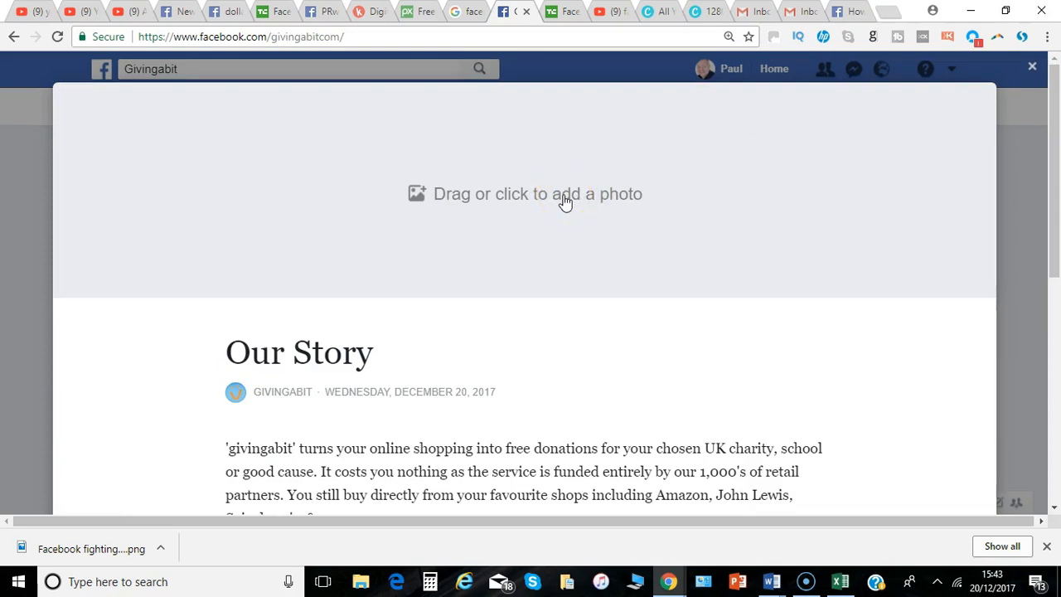
click(537, 192)
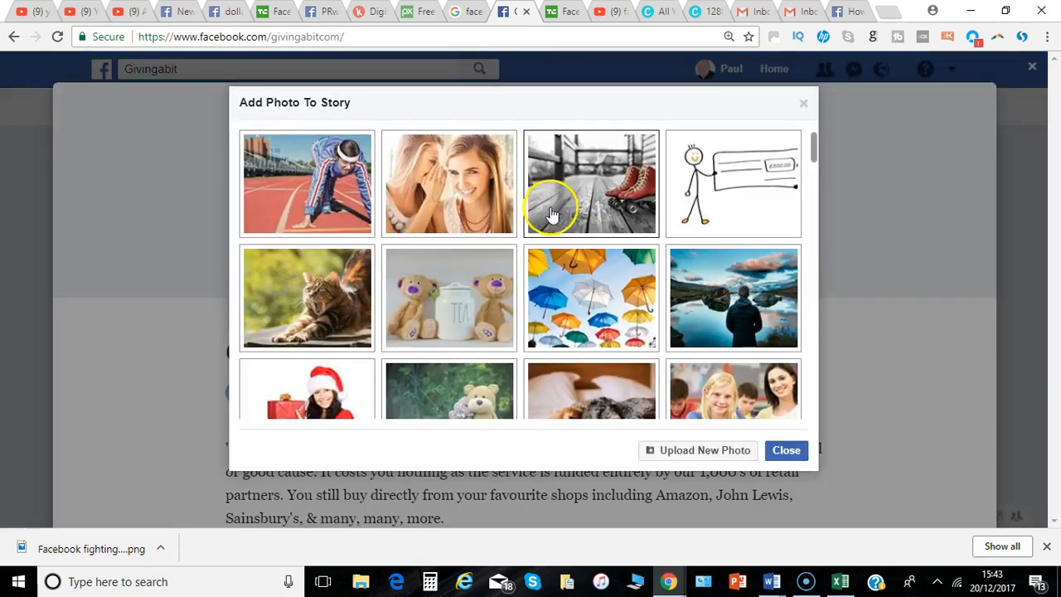
mouse_move(809, 229)
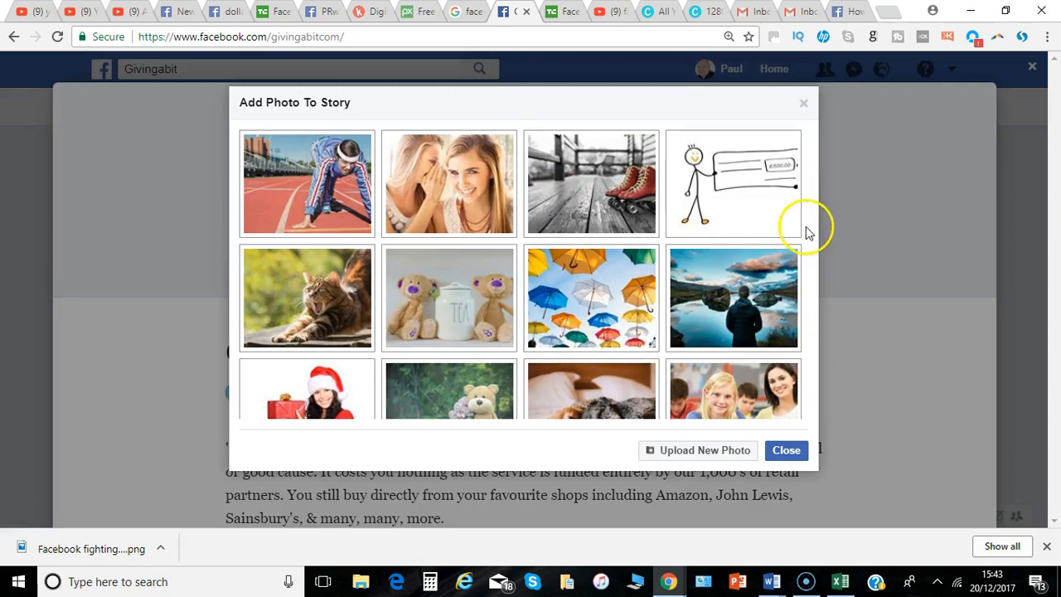
mouse_move(716, 429)
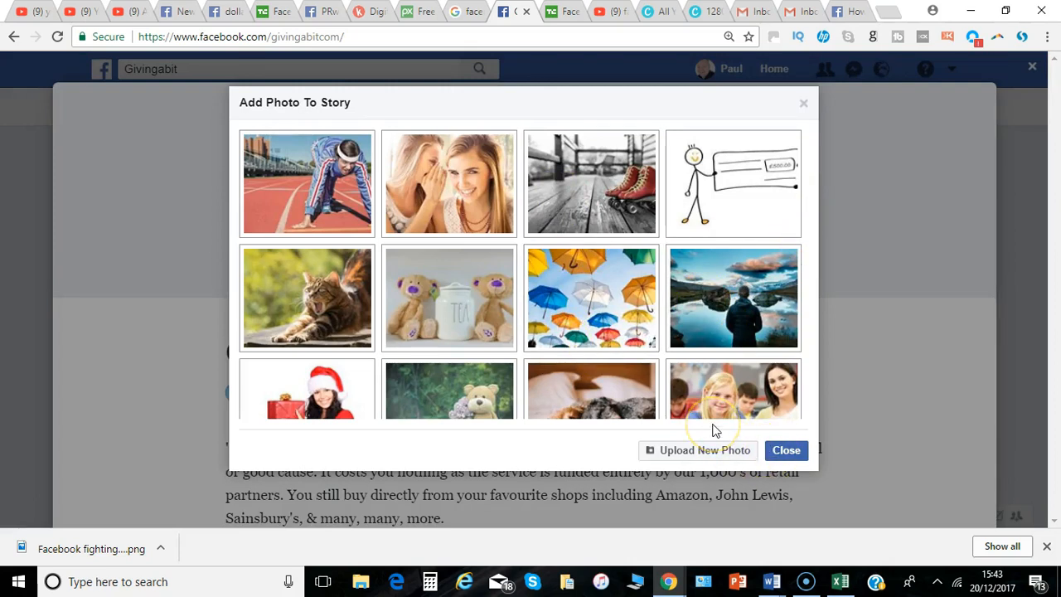
click(786, 451)
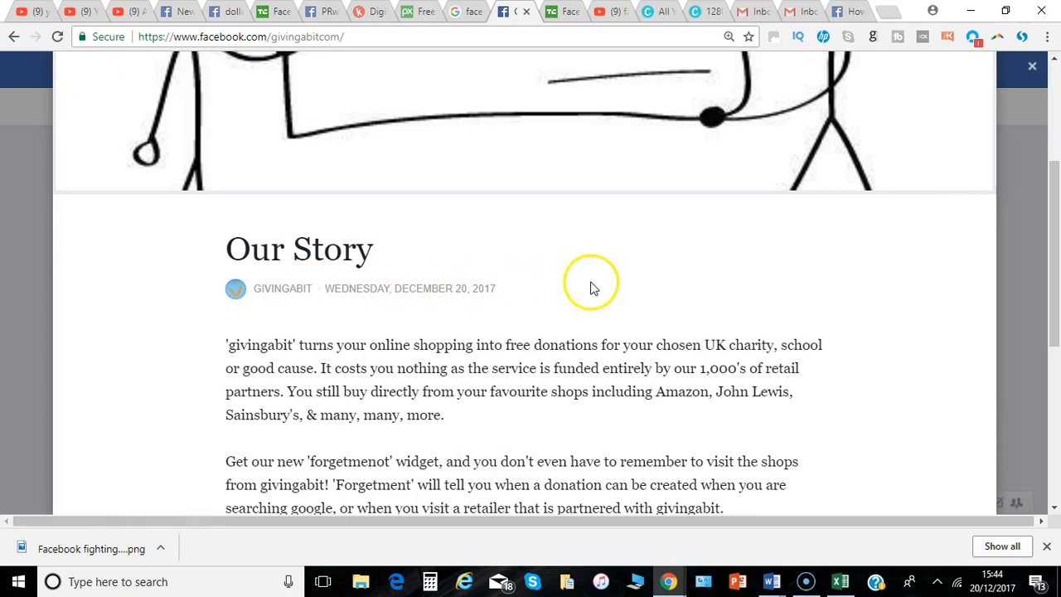
Save the Givingabit Our Story and return to the DollarJeans Page
scroll(down, 3)
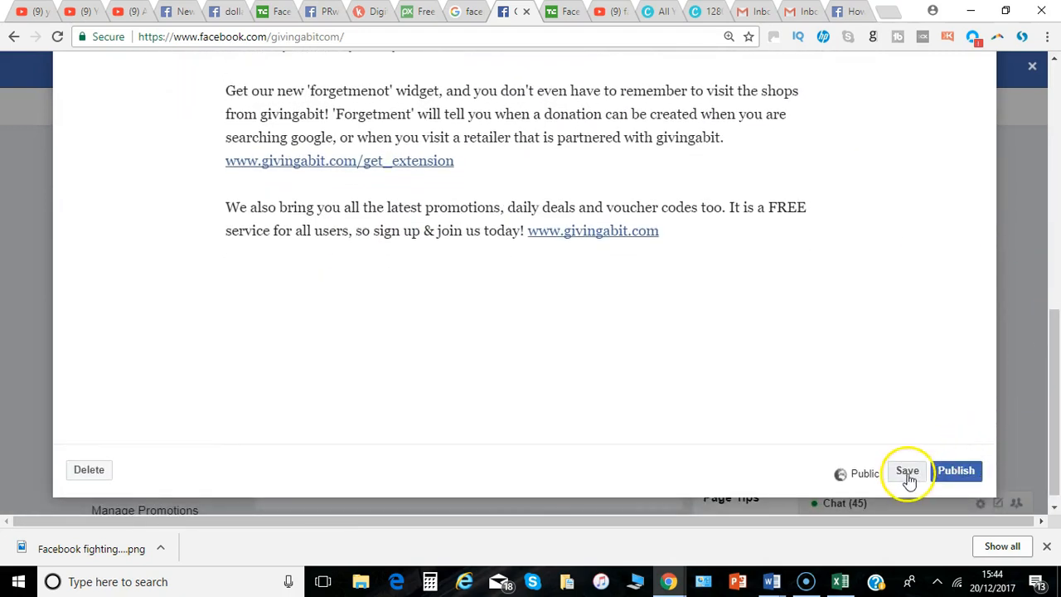
click(907, 471)
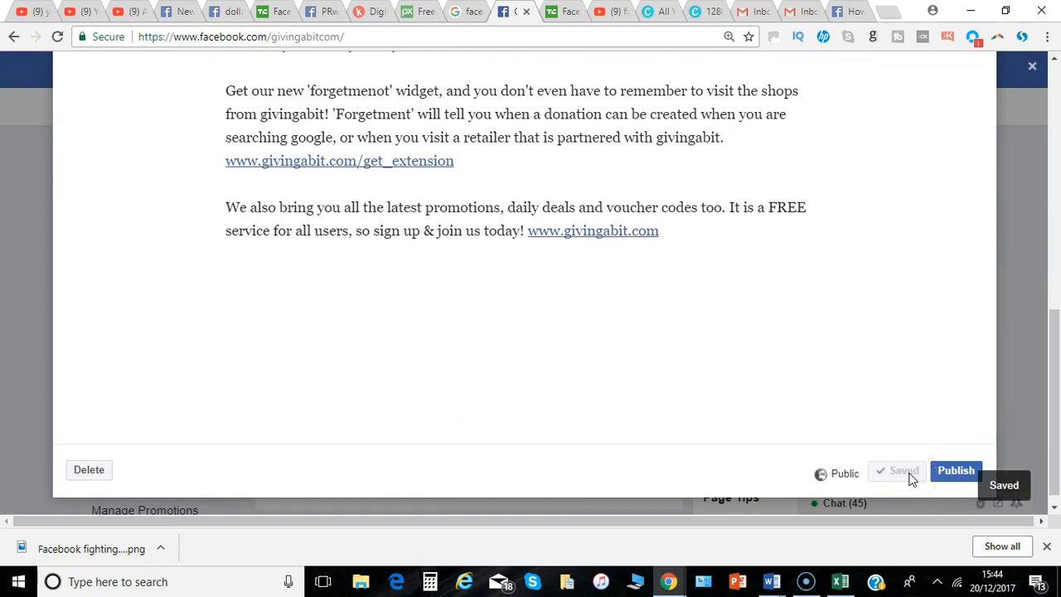
click(955, 471)
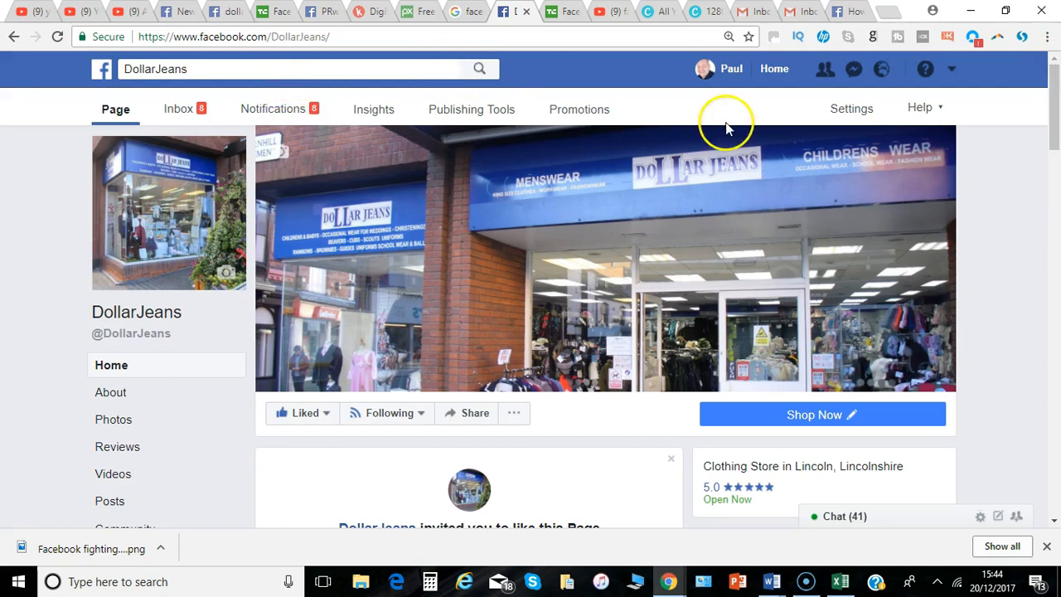
Scroll the DollarJeans Page down to its Our Story card with the clearance sale photo
scroll(down, 3)
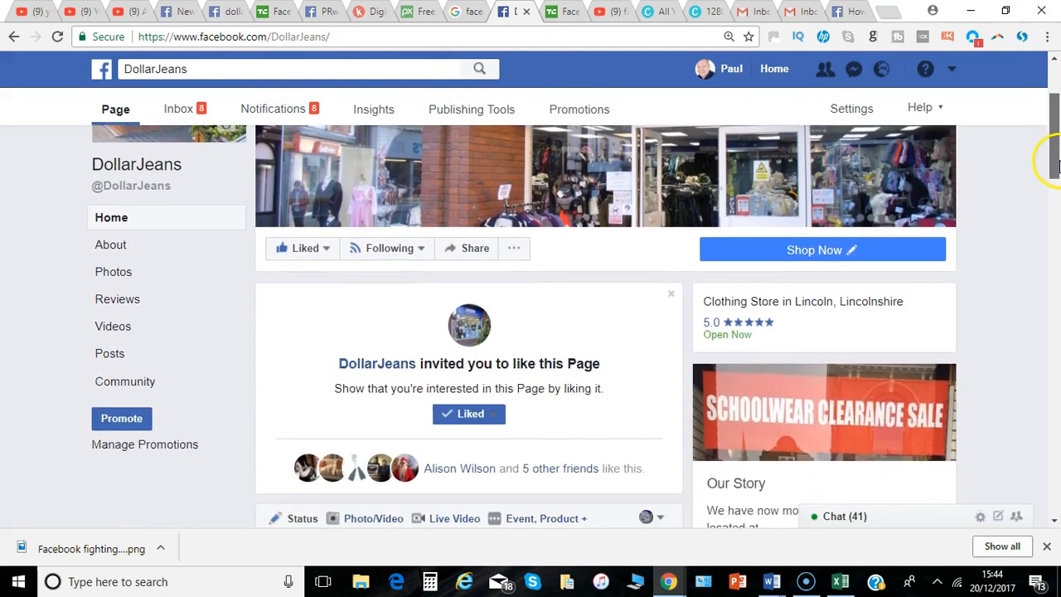
scroll(down, 3)
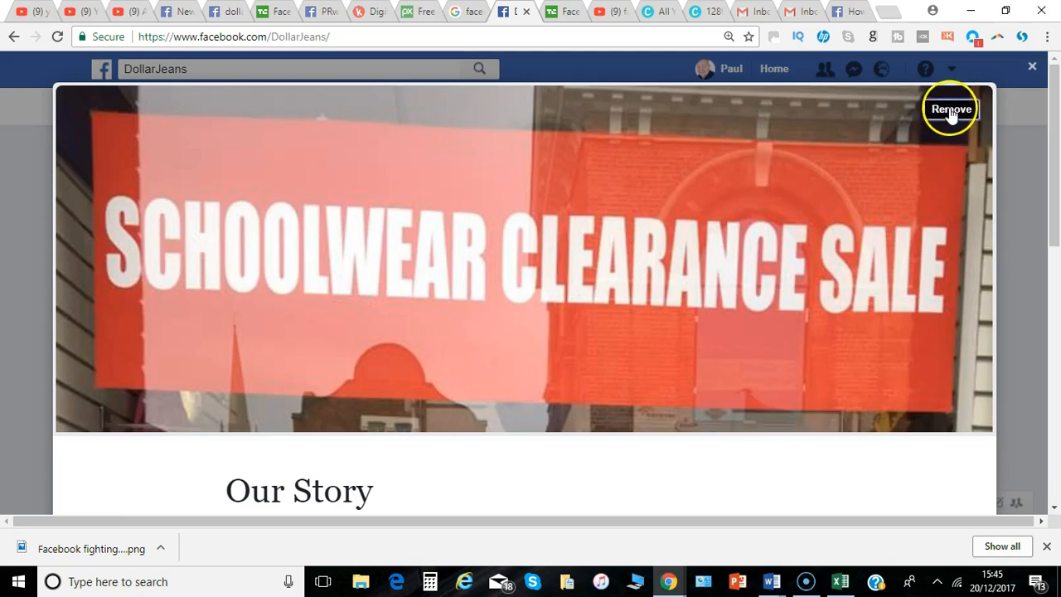
Swap the clearance sale photo for the storefront picture and close the story editor
click(952, 109)
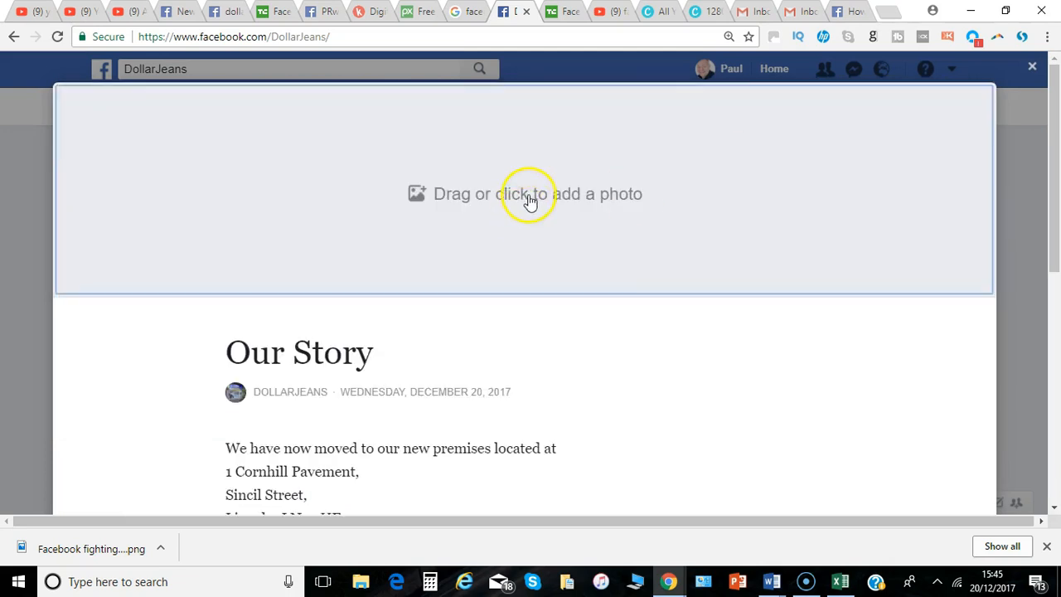
click(530, 192)
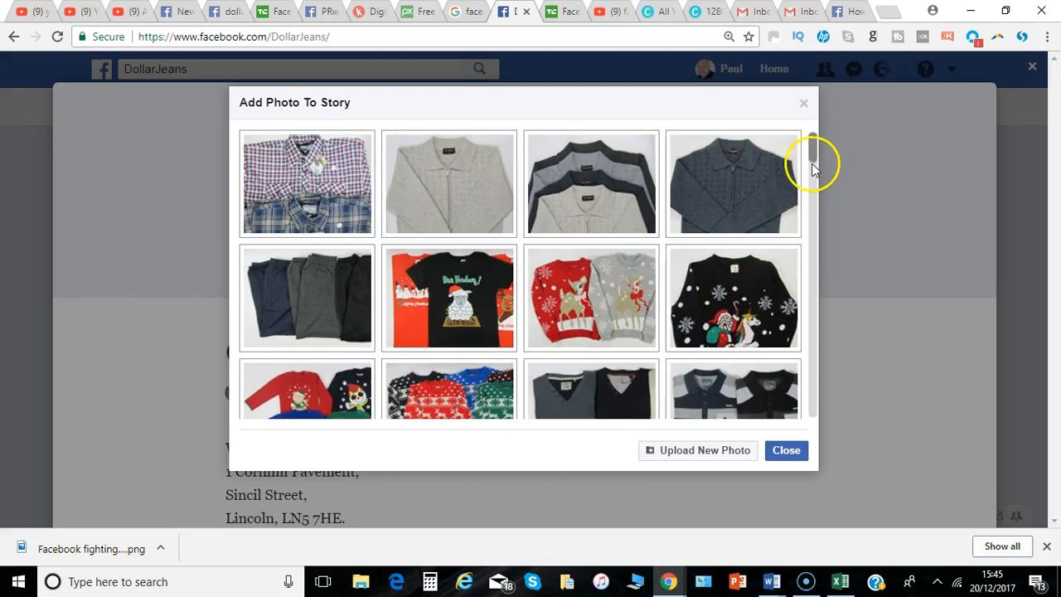
scroll(down, 3)
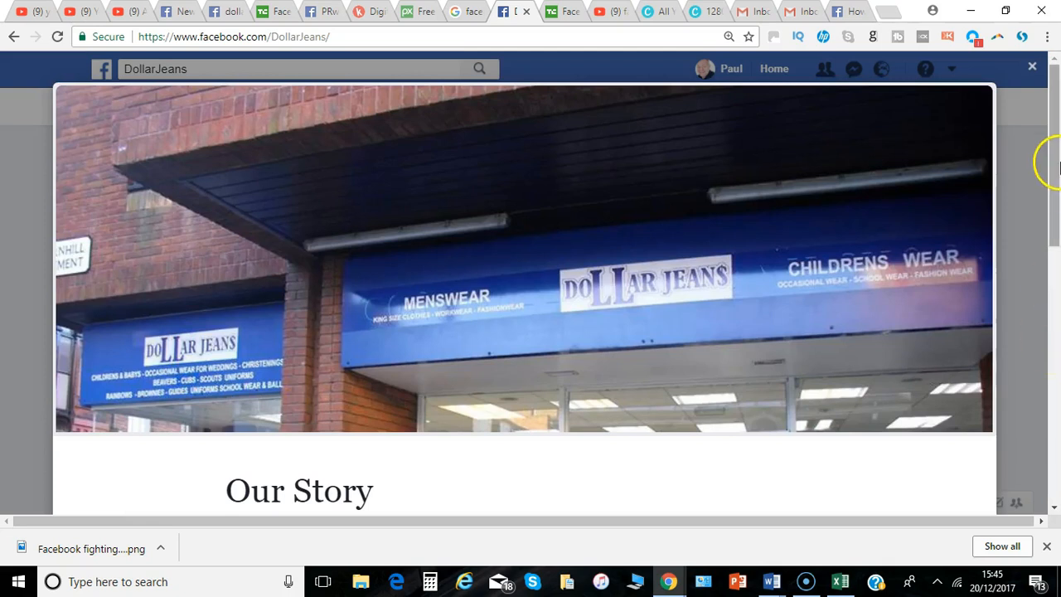
scroll(down, 3)
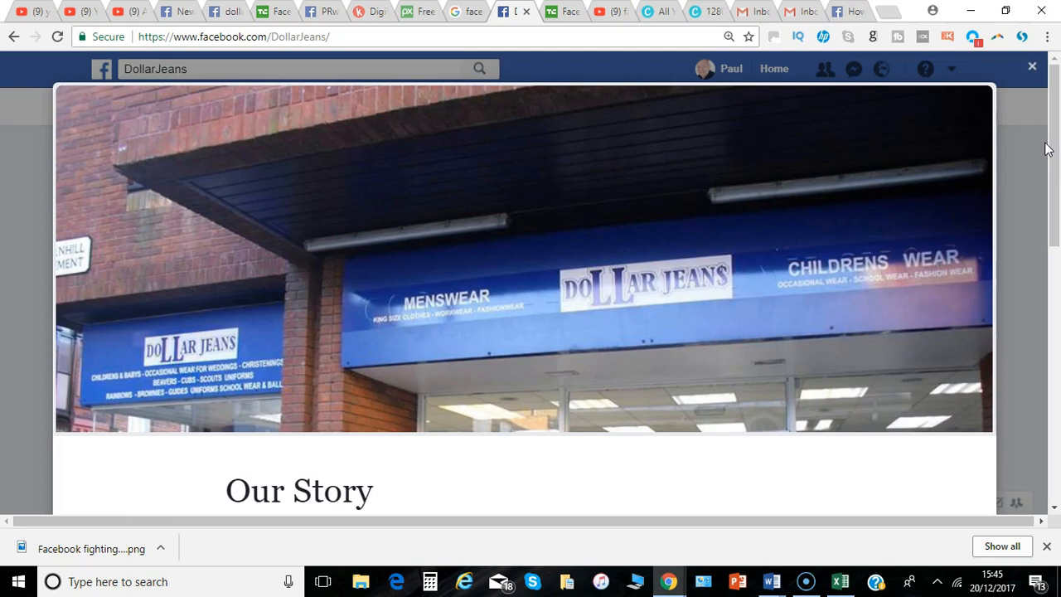
mouse_move(1031, 83)
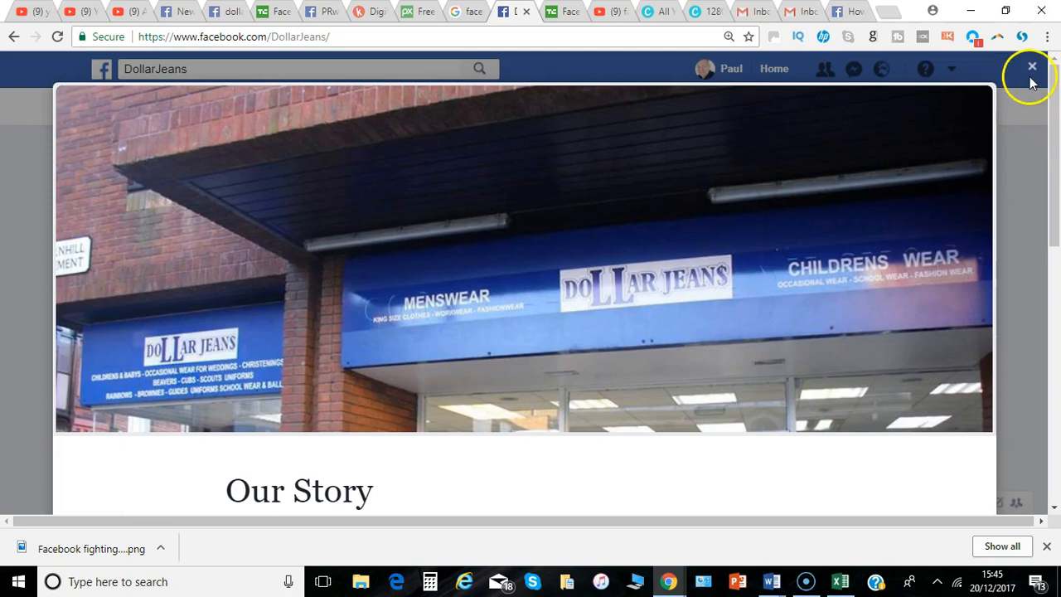
mouse_move(1031, 66)
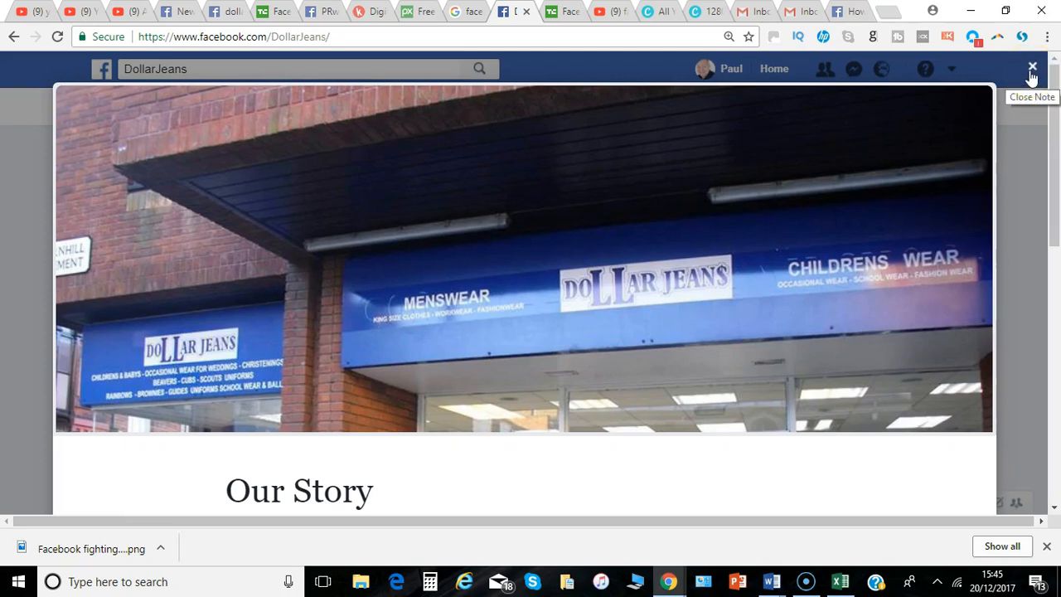
click(1031, 66)
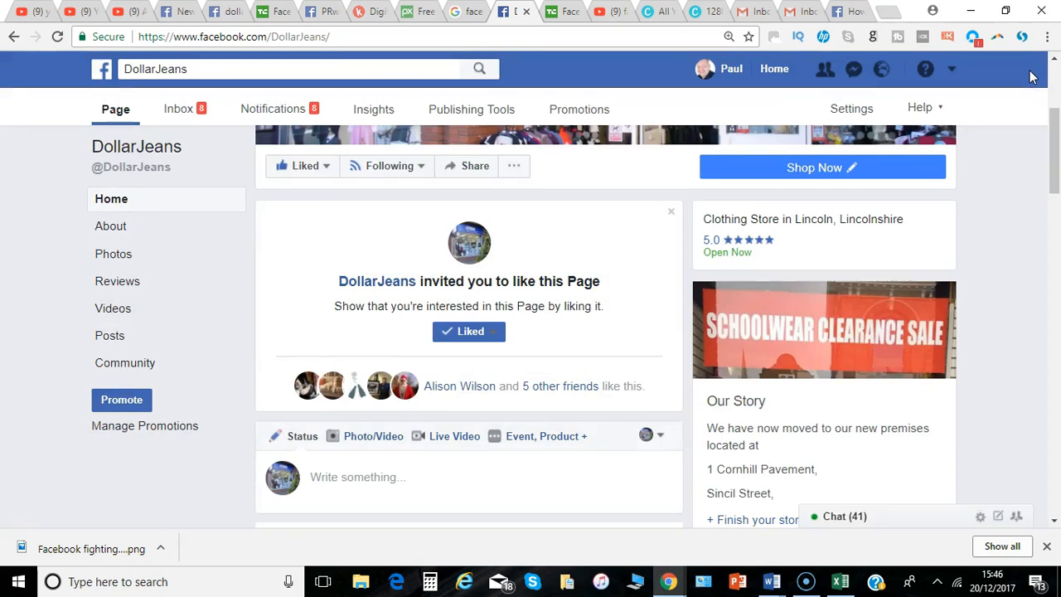
mouse_move(1036, 186)
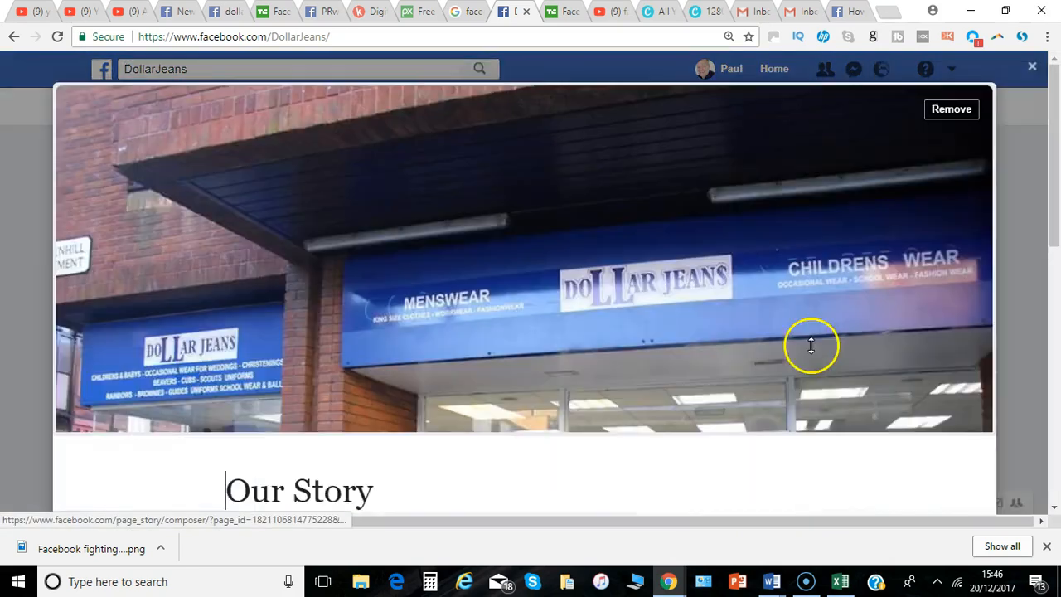
Save and publish the DollarJeans Our Story with the storefront photo
scroll(down, 3)
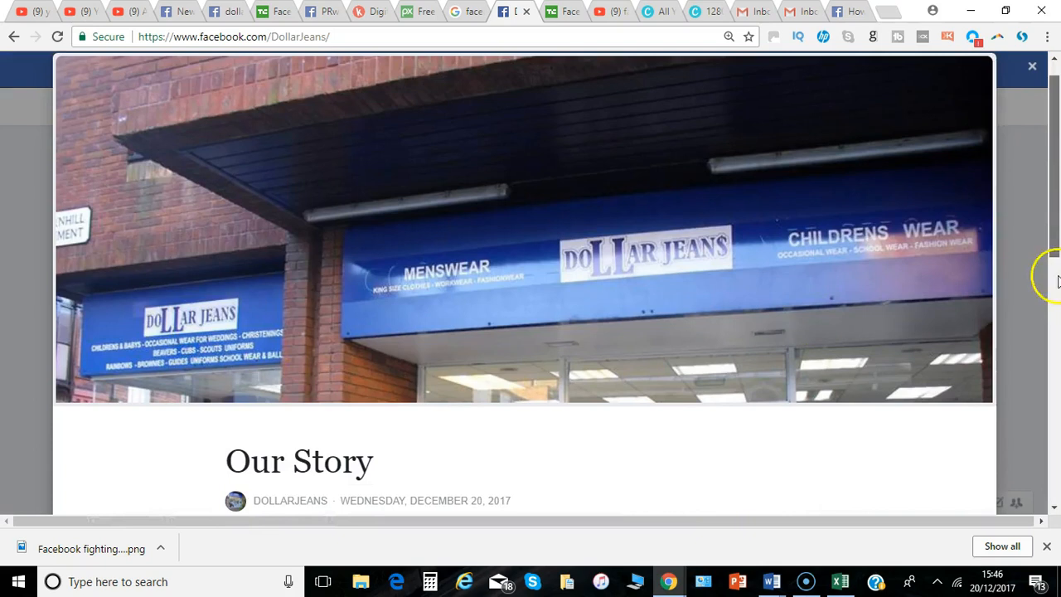
scroll(down, 3)
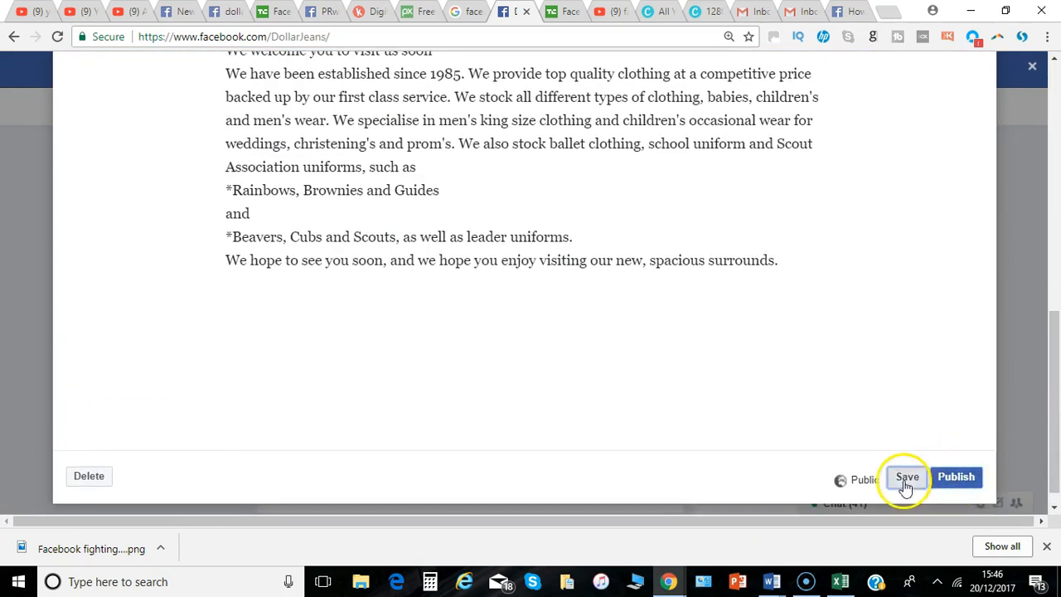
click(907, 477)
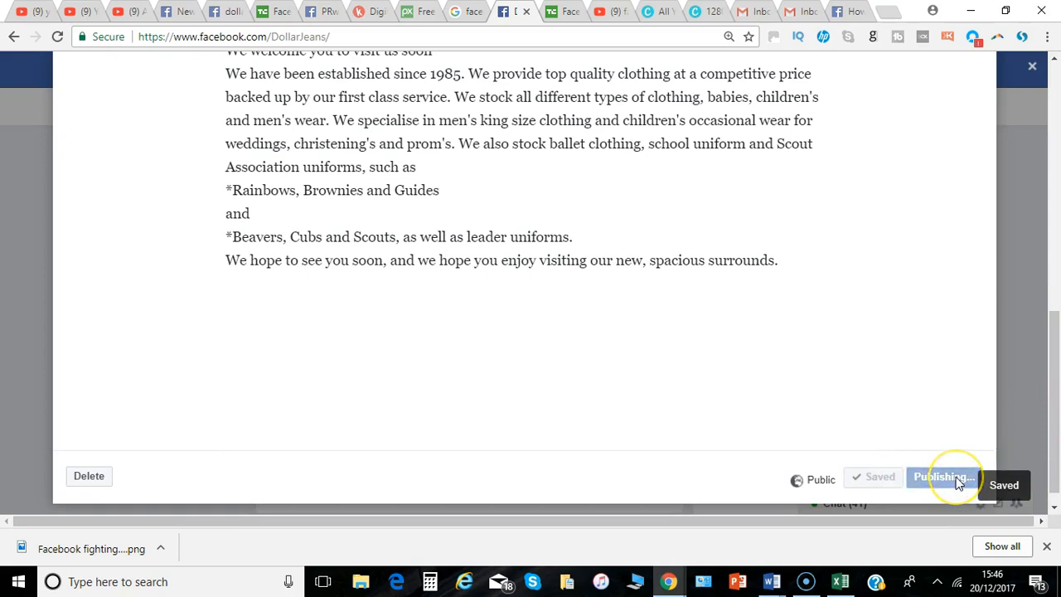
click(941, 478)
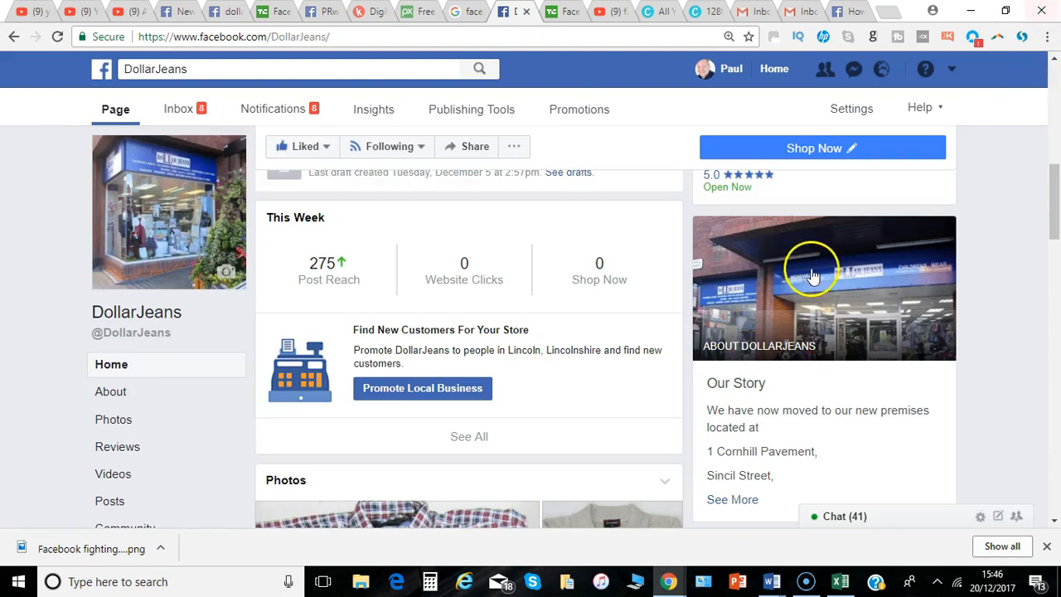
mouse_move(1051, 212)
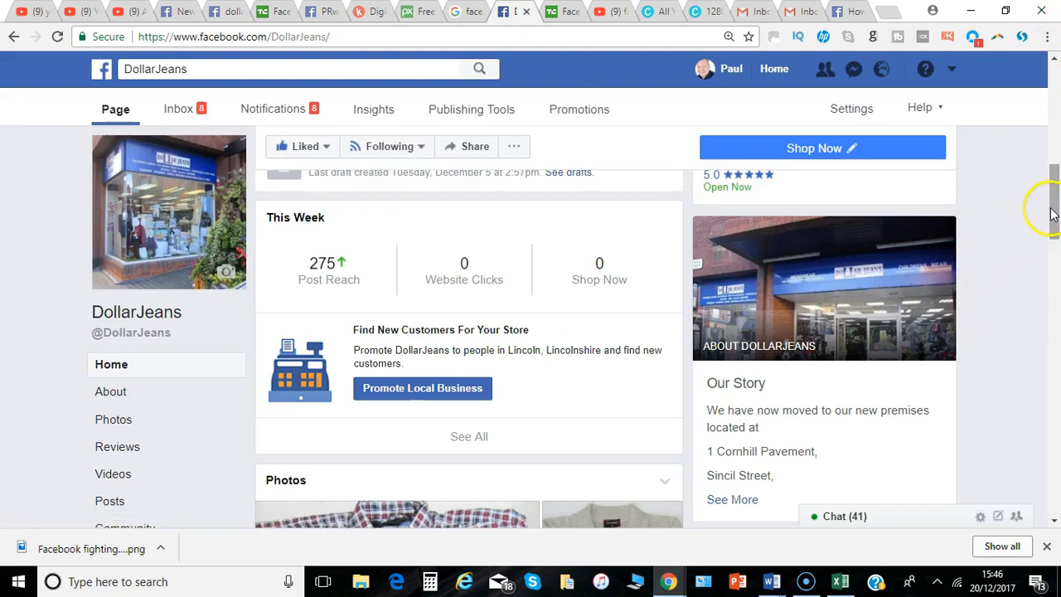